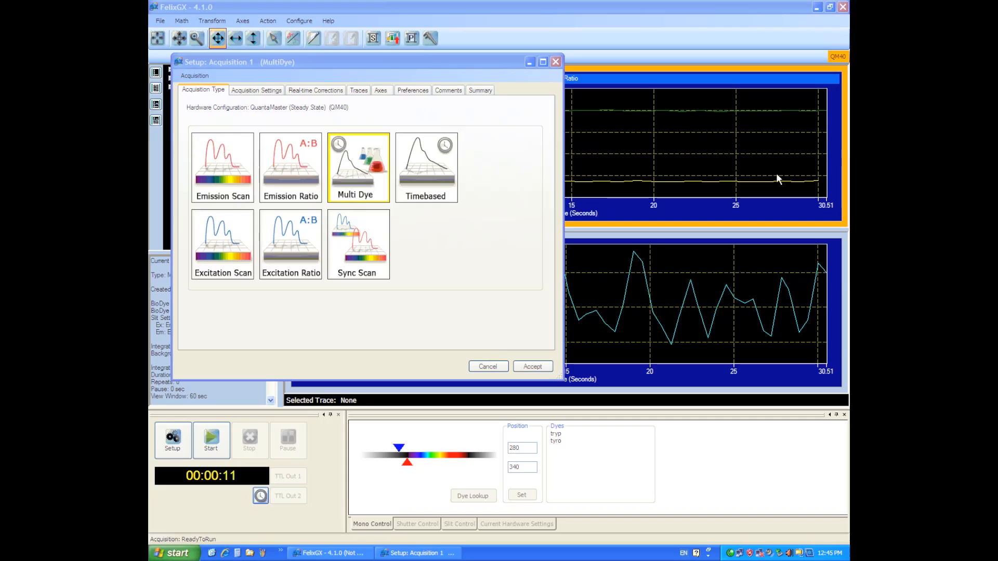
{"action": "mouse_move", "coordinate": [788, 178]}
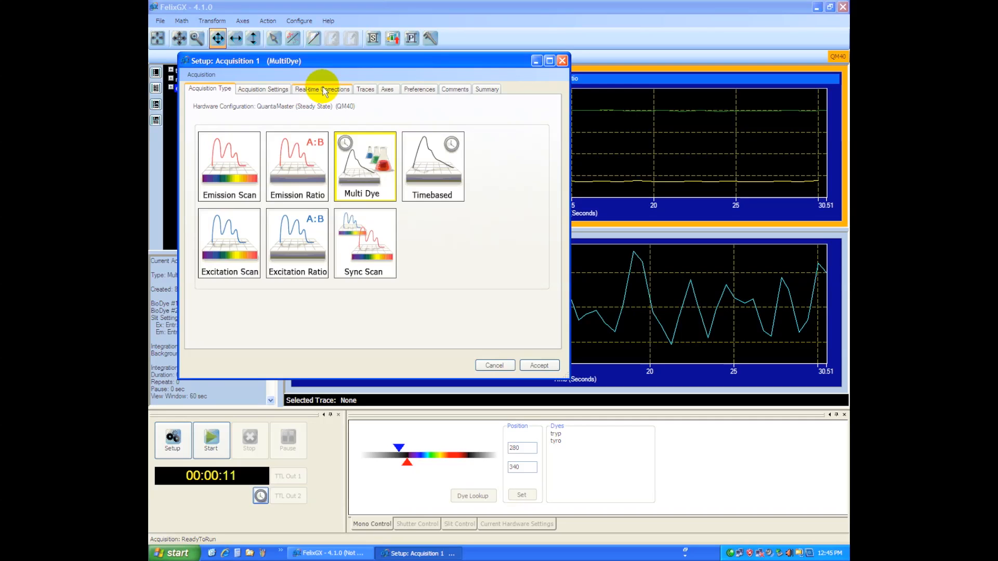
{"action": "mouse_move", "coordinate": [358, 153]}
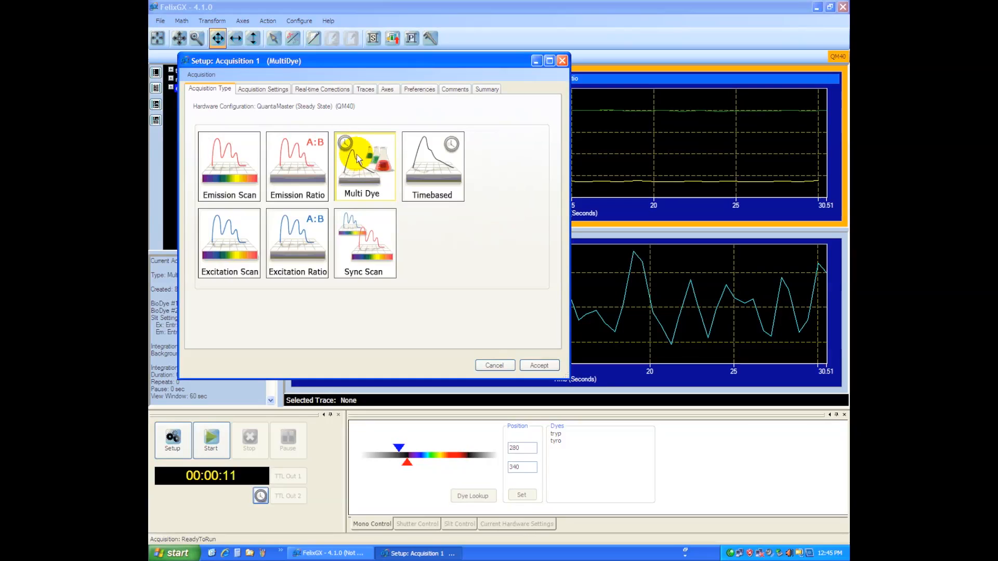
- Clear both existing dyes from the Multi Dye acquisition settings list
{"action": "left_click", "coordinate": [263, 90]}
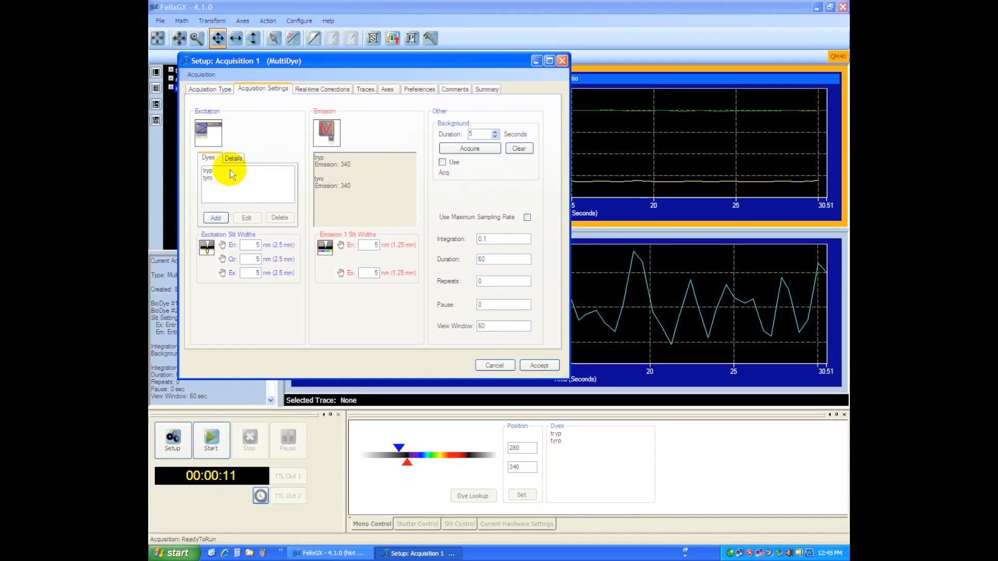
{"action": "left_click", "coordinate": [208, 170]}
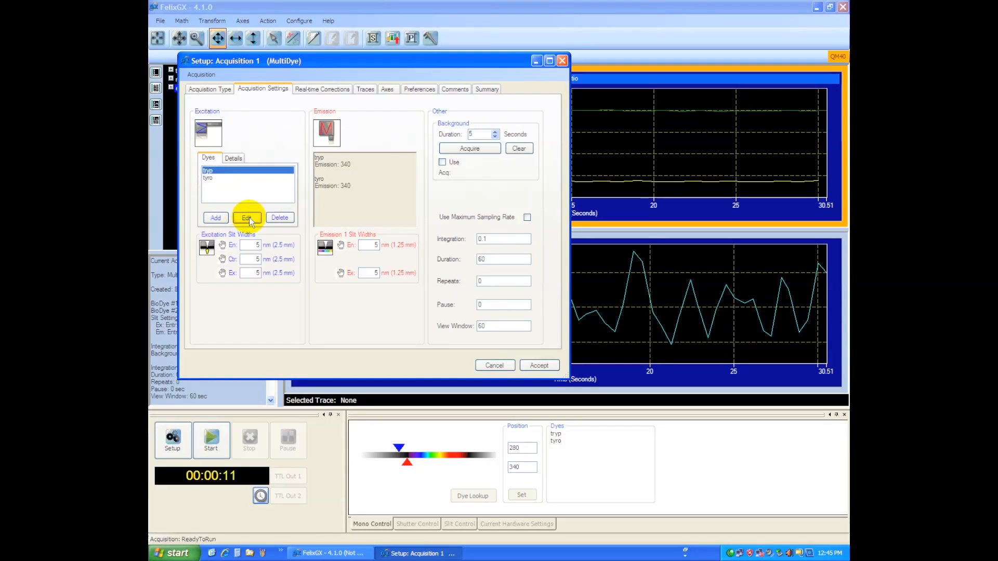
{"action": "left_click", "coordinate": [280, 218]}
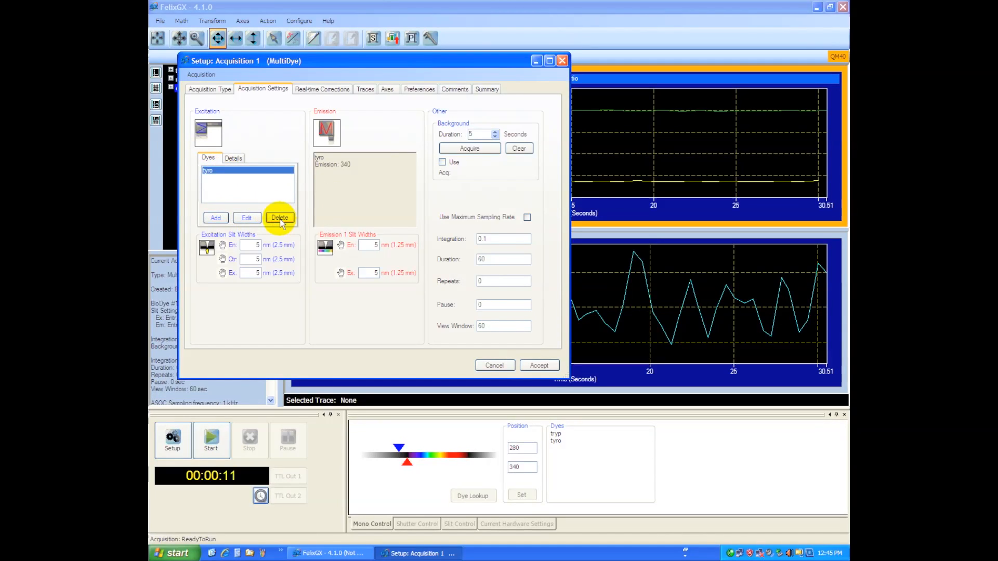
{"action": "left_click", "coordinate": [280, 219]}
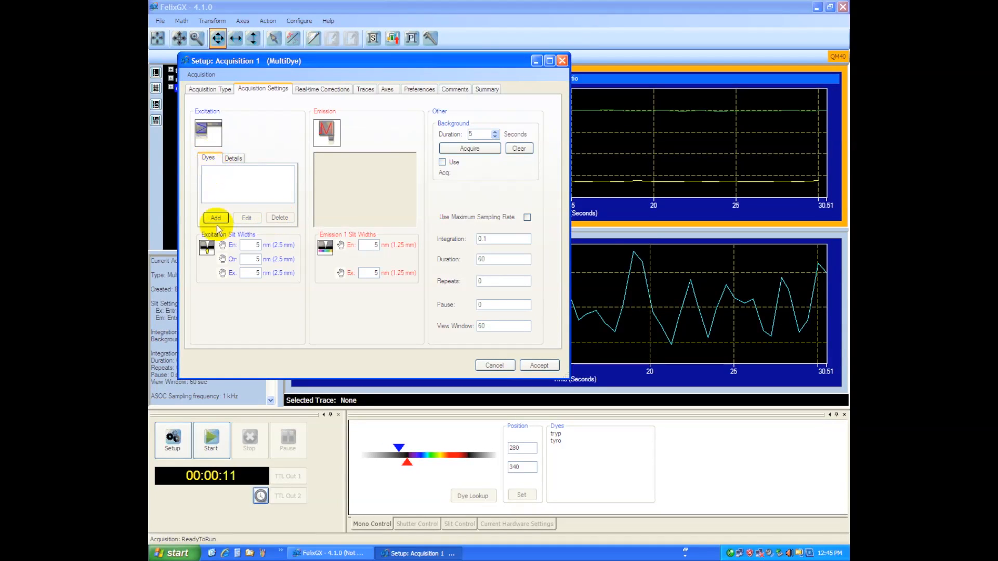
- Add a library dye and redefine it as Tryp, exciting at 290 and emitting at 340
{"action": "left_click", "coordinate": [215, 218]}
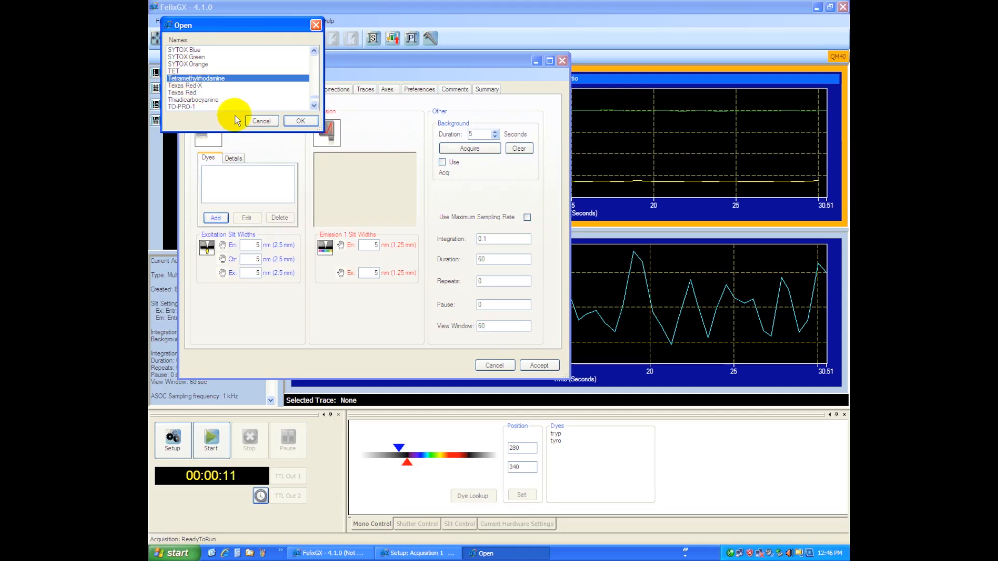
{"action": "left_click", "coordinate": [300, 120]}
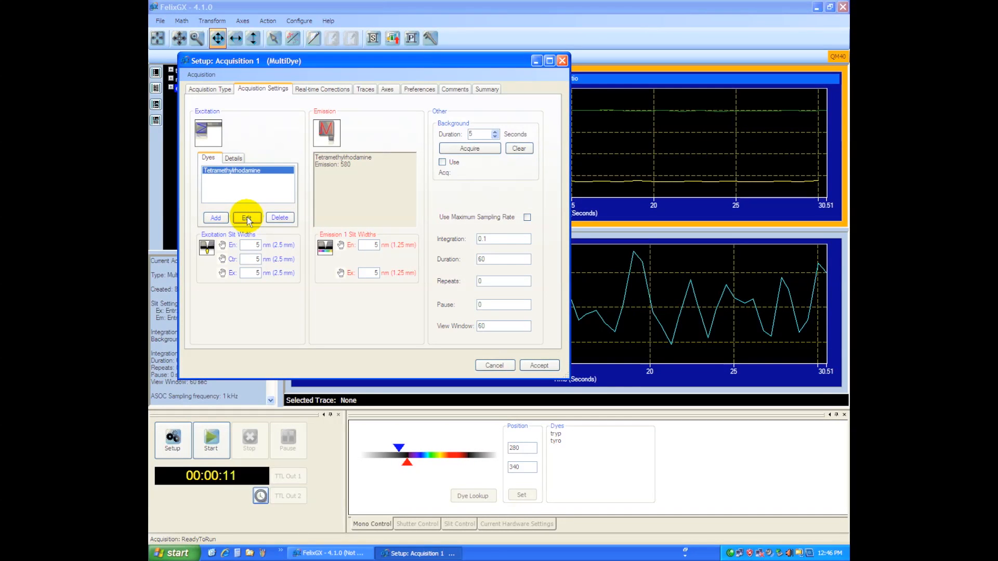
{"action": "left_click", "coordinate": [246, 219]}
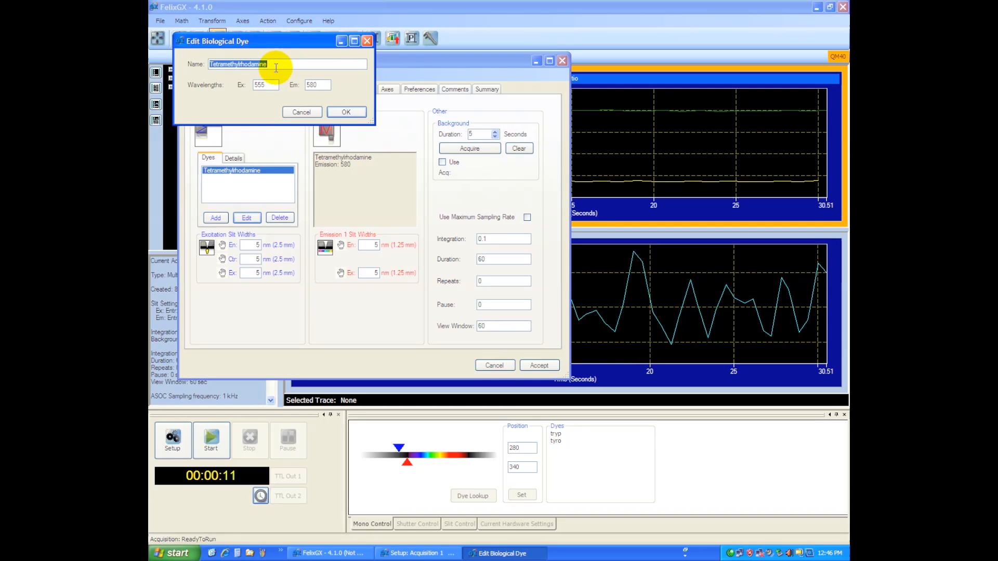
{"action": "type", "text": "T"}
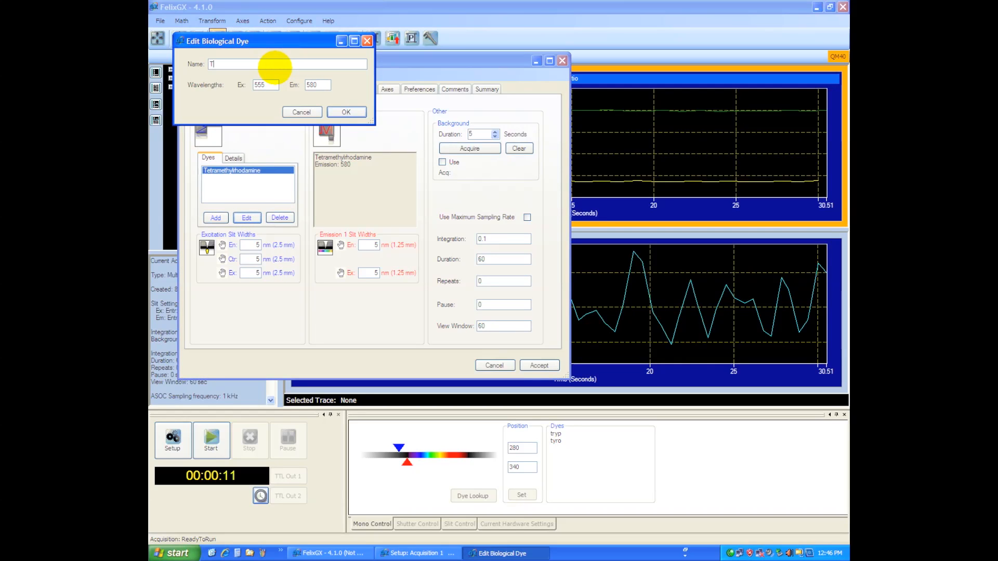
{"action": "type", "text": "ryp"}
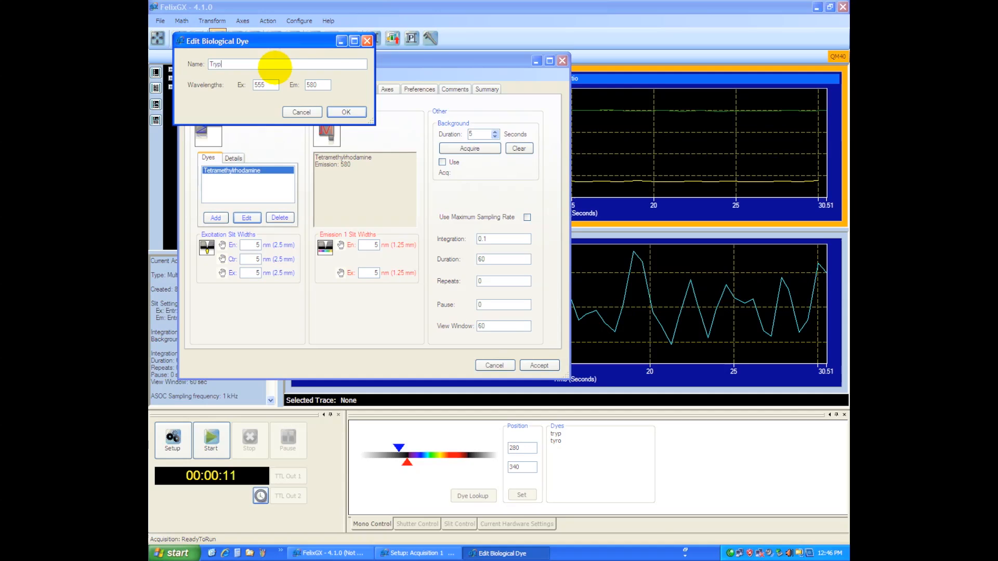
{"action": "left_click", "coordinate": [265, 85]}
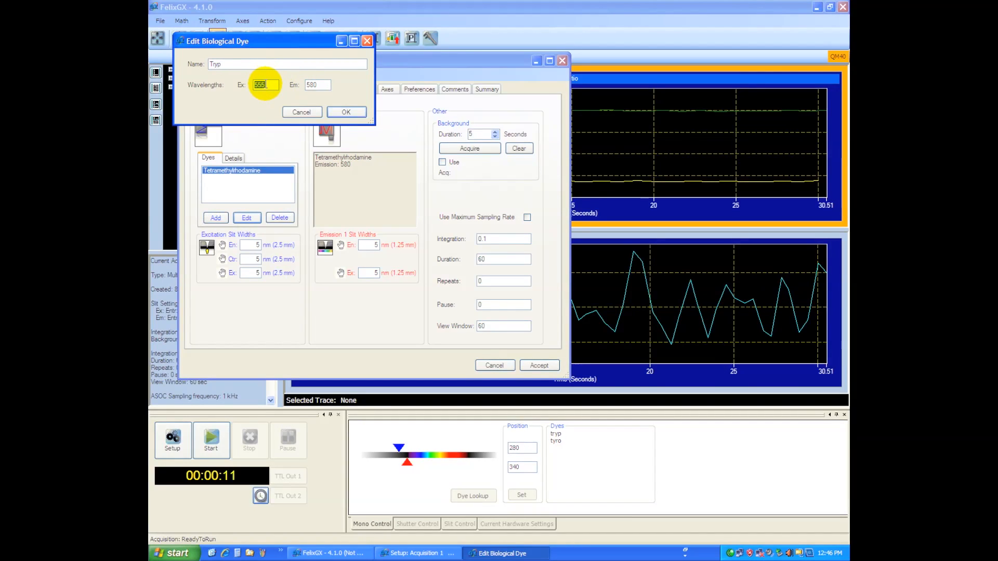
{"action": "type", "text": "290"}
{"action": "left_click", "coordinate": [317, 84]}
{"action": "type", "text": "3"}
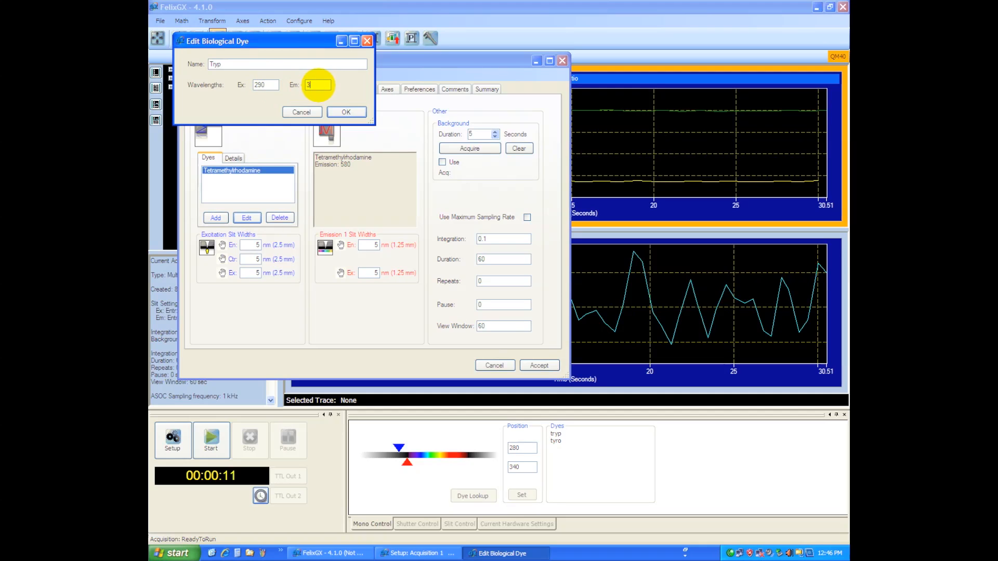
{"action": "left_click", "coordinate": [346, 113]}
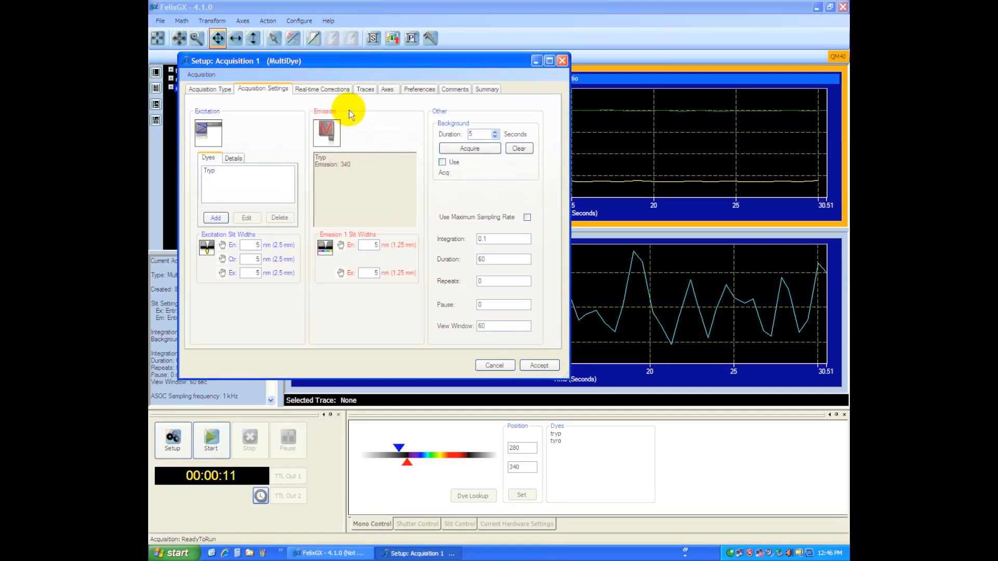
- Add a second library dye and redefine it as Tyro, emitting at 340
{"action": "left_click", "coordinate": [210, 171]}
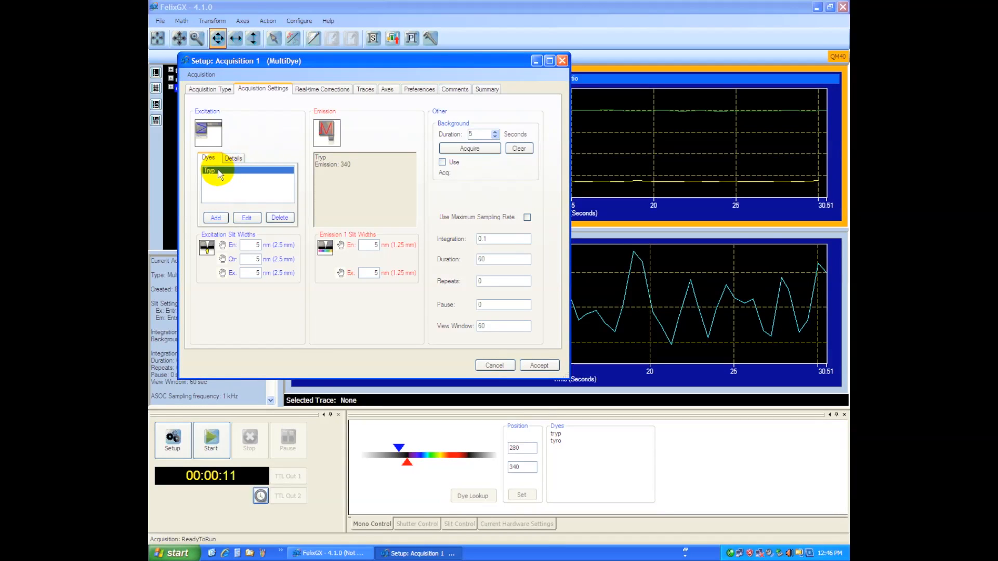
{"action": "left_click", "coordinate": [215, 218]}
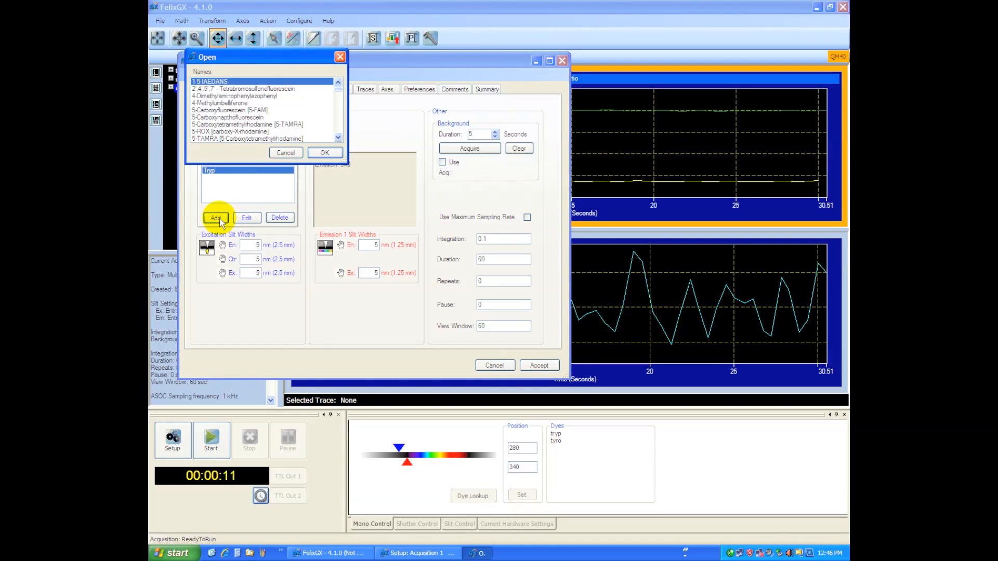
{"action": "left_click", "coordinate": [325, 152]}
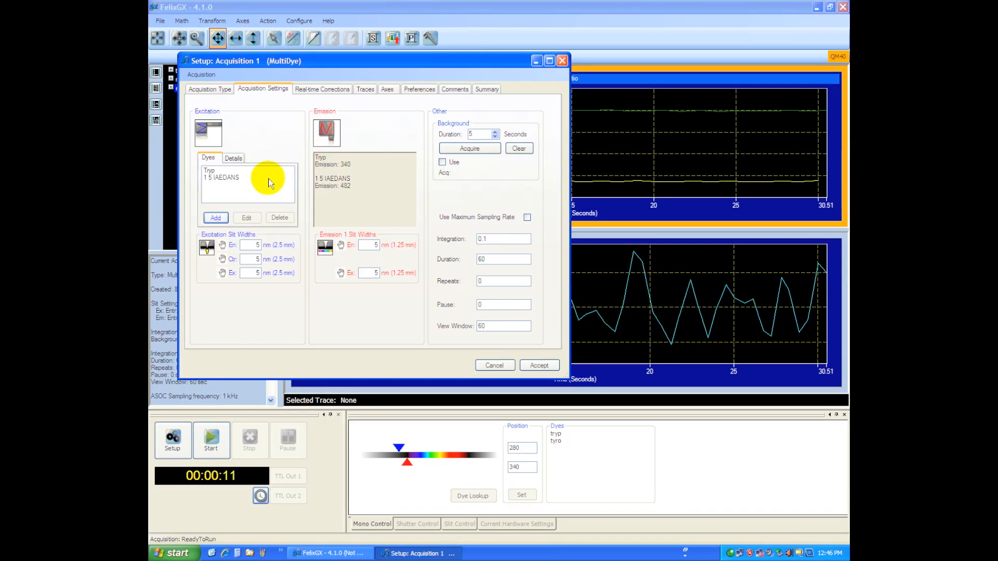
{"action": "left_click", "coordinate": [246, 218]}
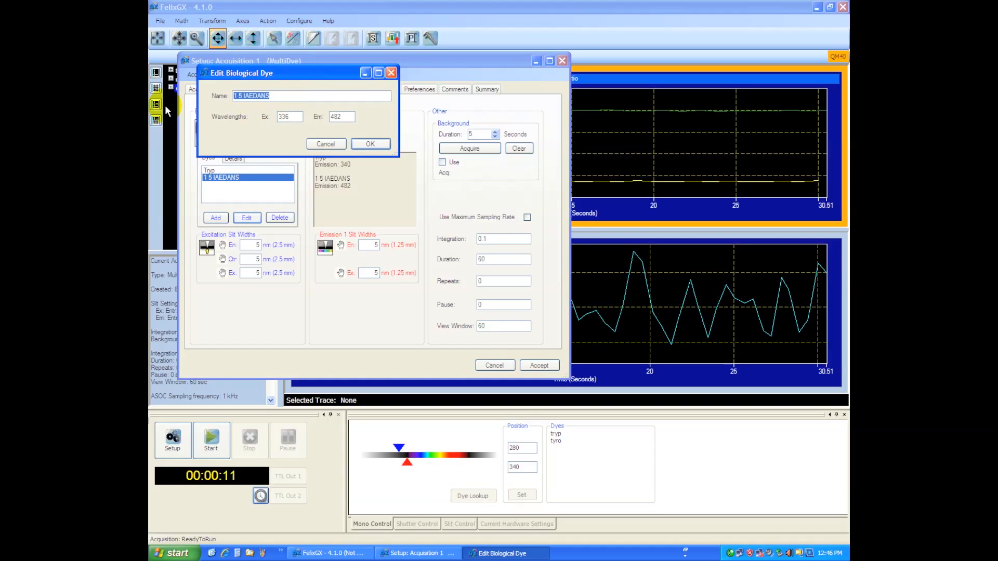
{"action": "type", "text": "T"}
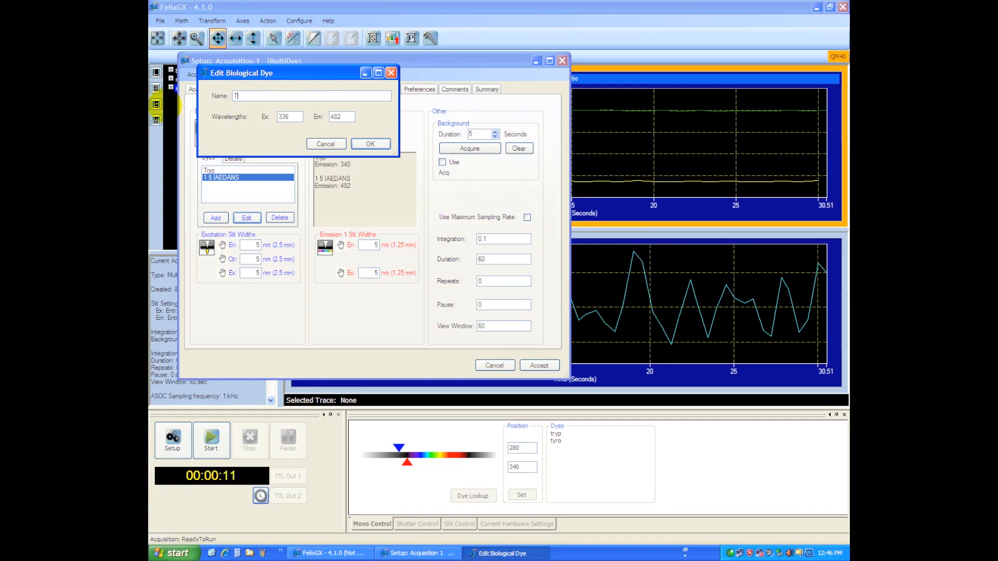
{"action": "type", "text": "yro"}
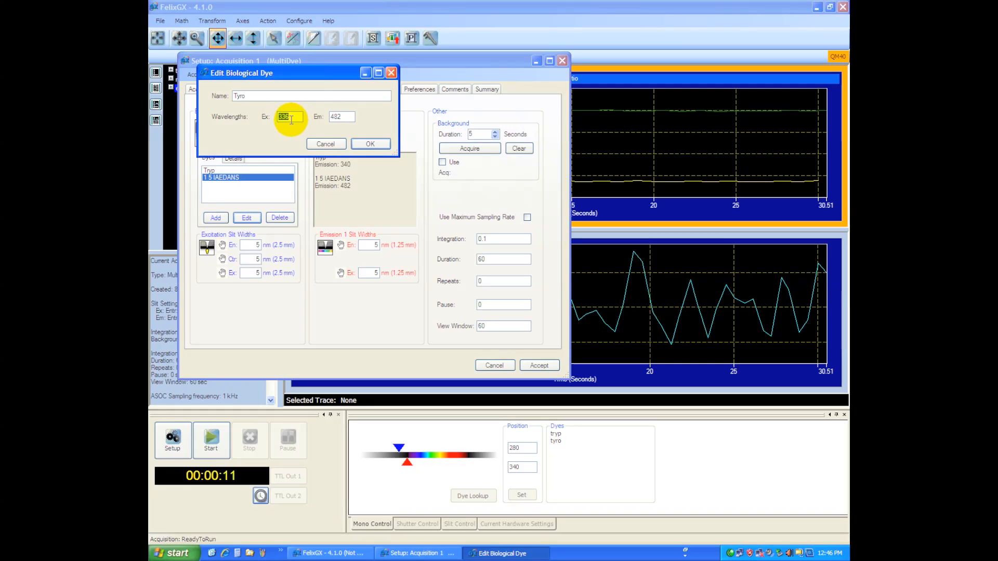
{"action": "left_click", "coordinate": [343, 116]}
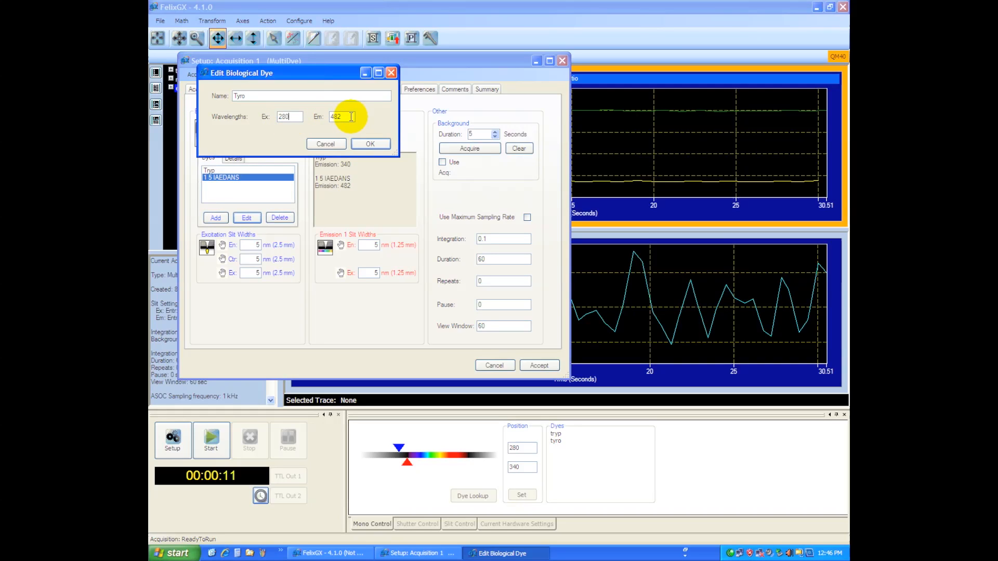
{"action": "type", "text": "340"}
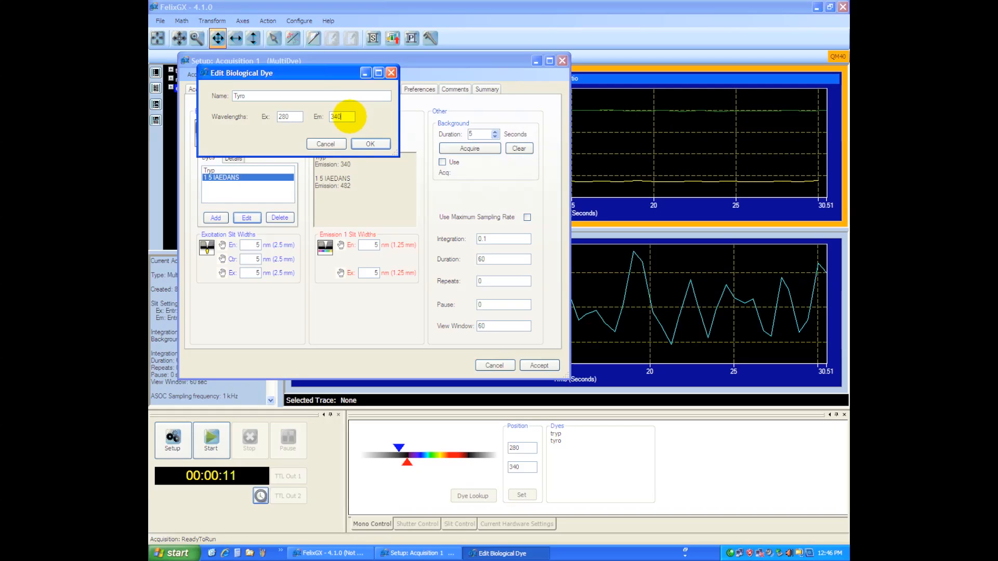
{"action": "left_click", "coordinate": [370, 143]}
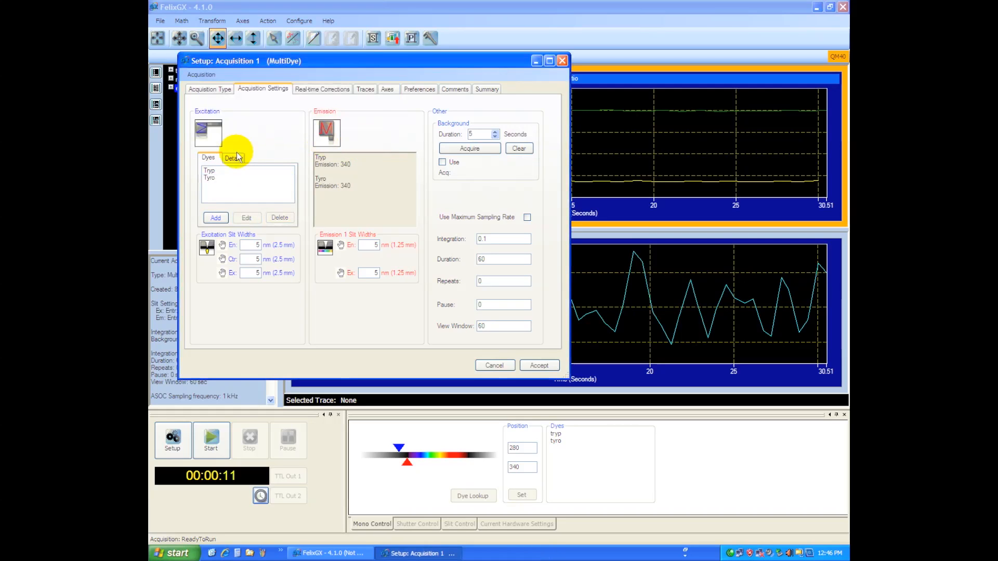
- Set integration 1 s, duration and view window 30 s, traces in curve set a, and accept the setup
{"action": "left_click", "coordinate": [221, 178]}
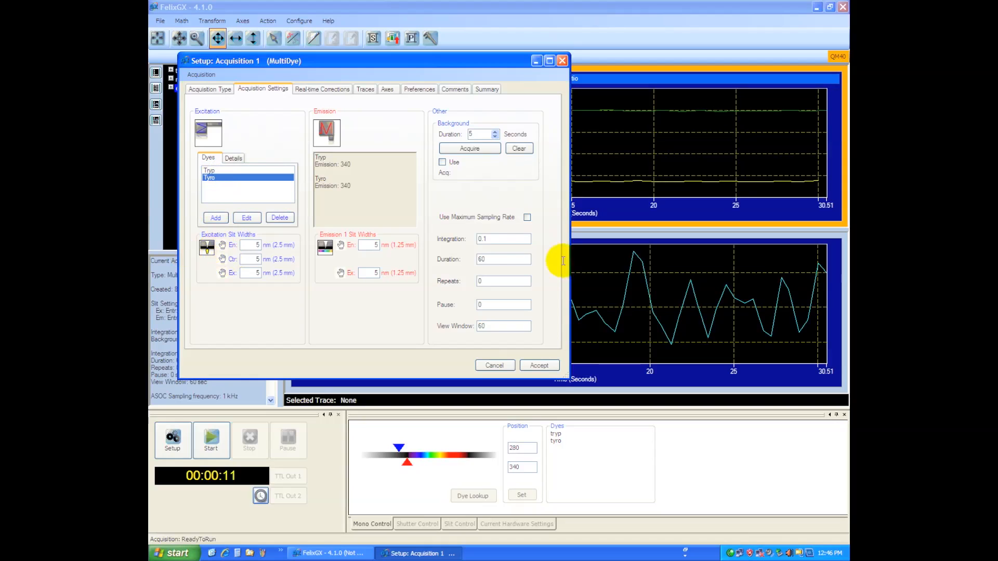
{"action": "left_click", "coordinate": [503, 239]}
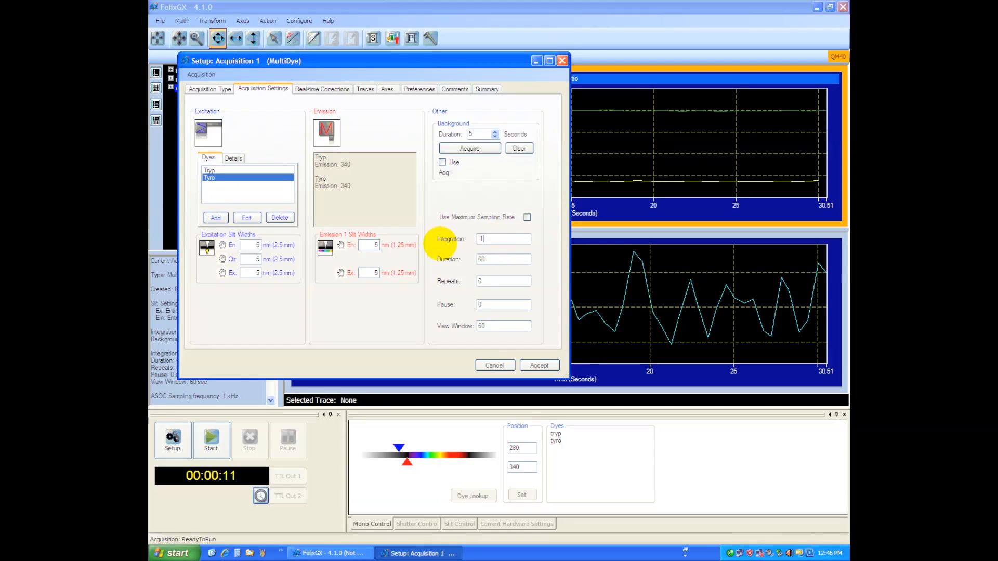
{"action": "left_click", "coordinate": [503, 259]}
{"action": "type", "text": "30"}
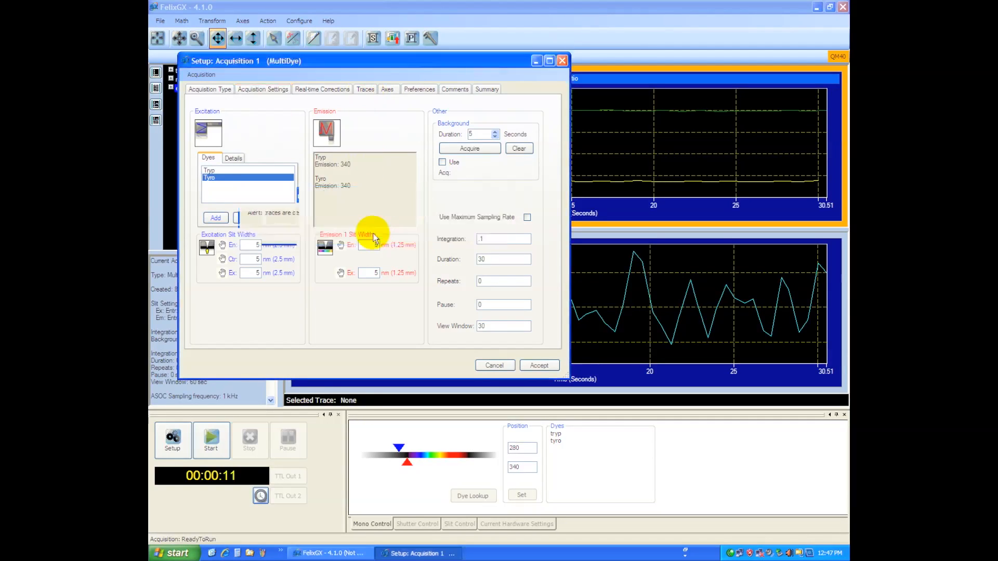
{"action": "left_click", "coordinate": [365, 89]}
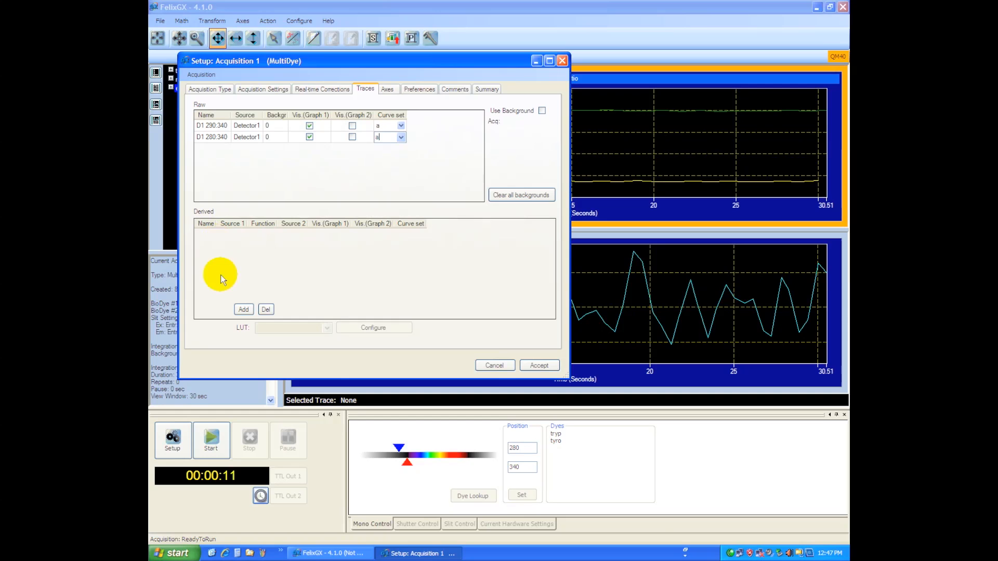
{"action": "mouse_move", "coordinate": [420, 267]}
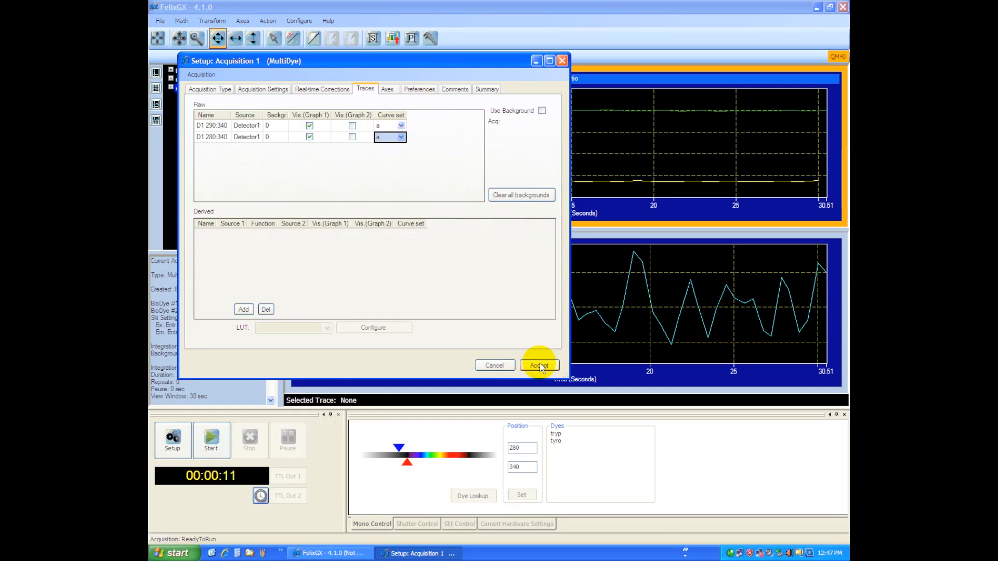
{"action": "left_click", "coordinate": [538, 365]}
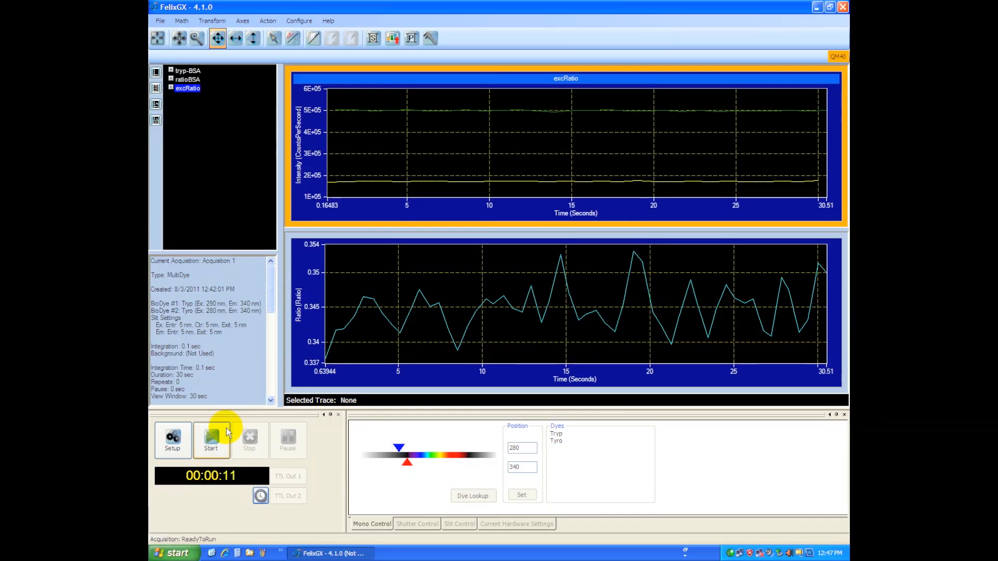
- Start the 30-second acquisition and let the Tryp and Tyro traces record
{"action": "left_click", "coordinate": [211, 440]}
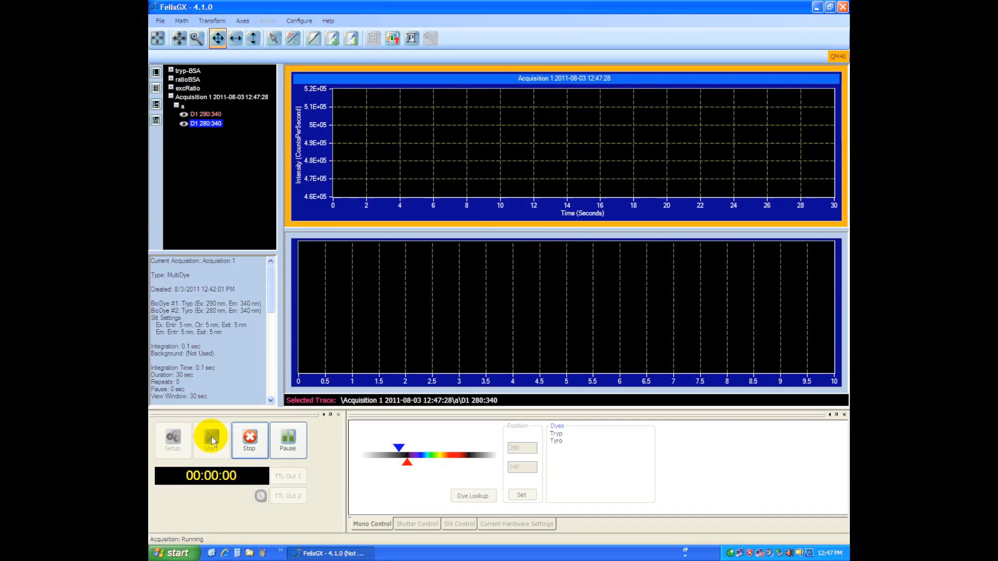
{"action": "left_click", "coordinate": [211, 440]}
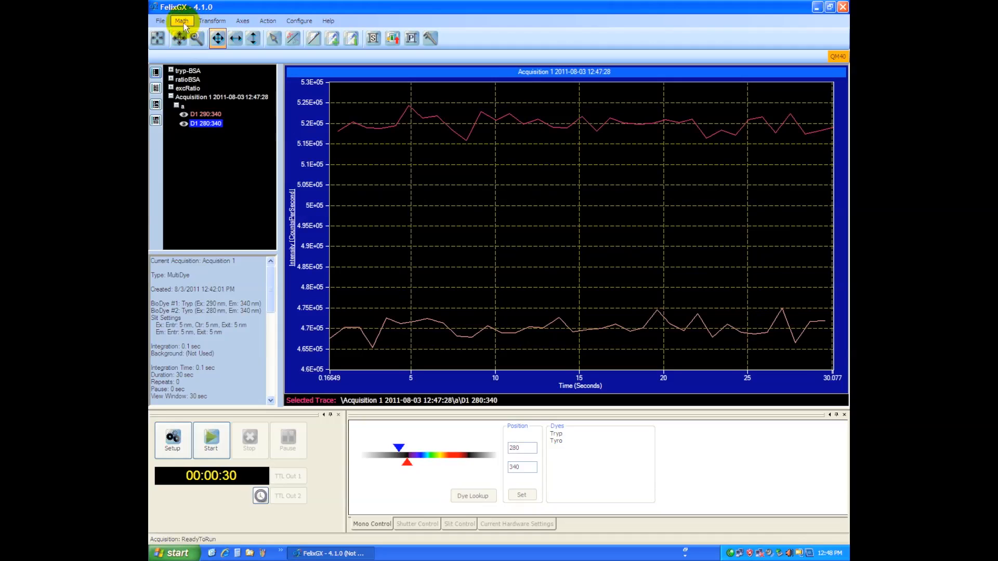
{"action": "left_click", "coordinate": [160, 21]}
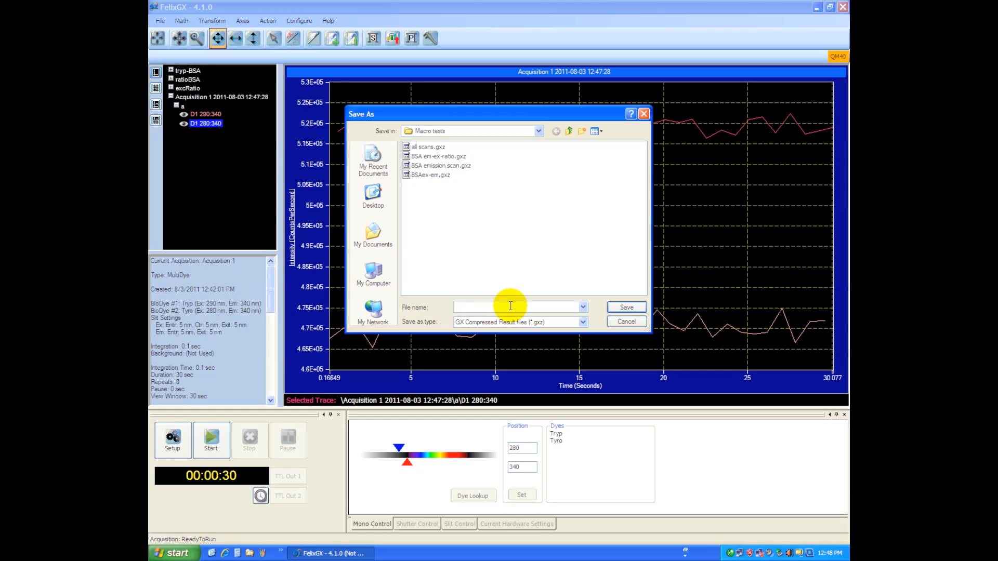
{"action": "type", "text": "al"}
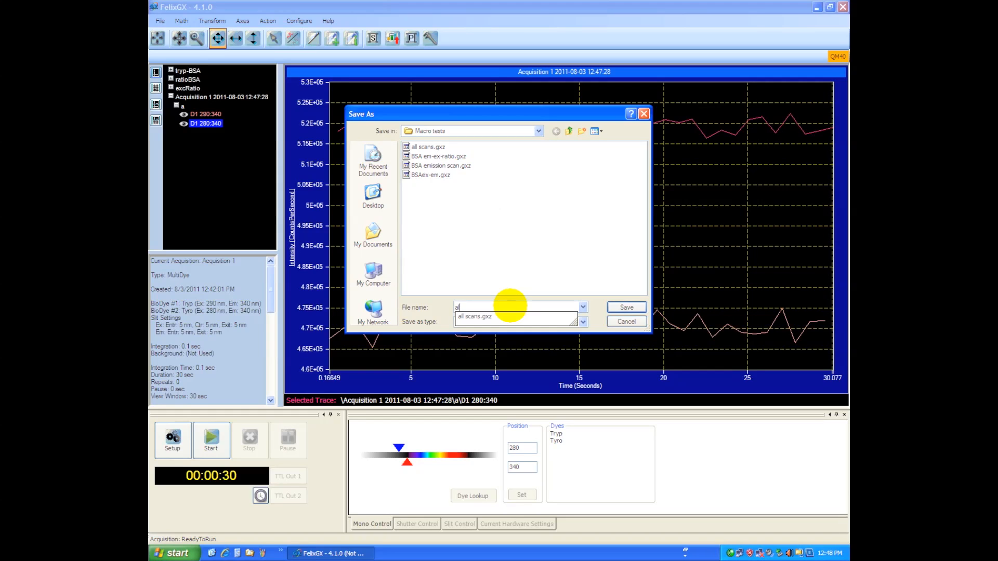
{"action": "left_click", "coordinate": [626, 306]}
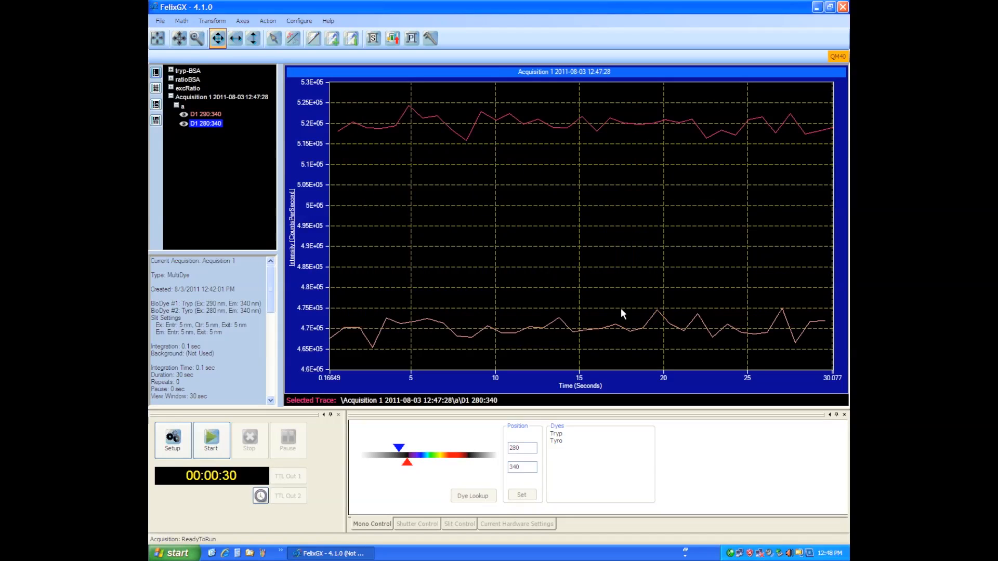
- Rename the new acquisition session to Multidye
{"action": "right_click", "coordinate": [209, 97]}
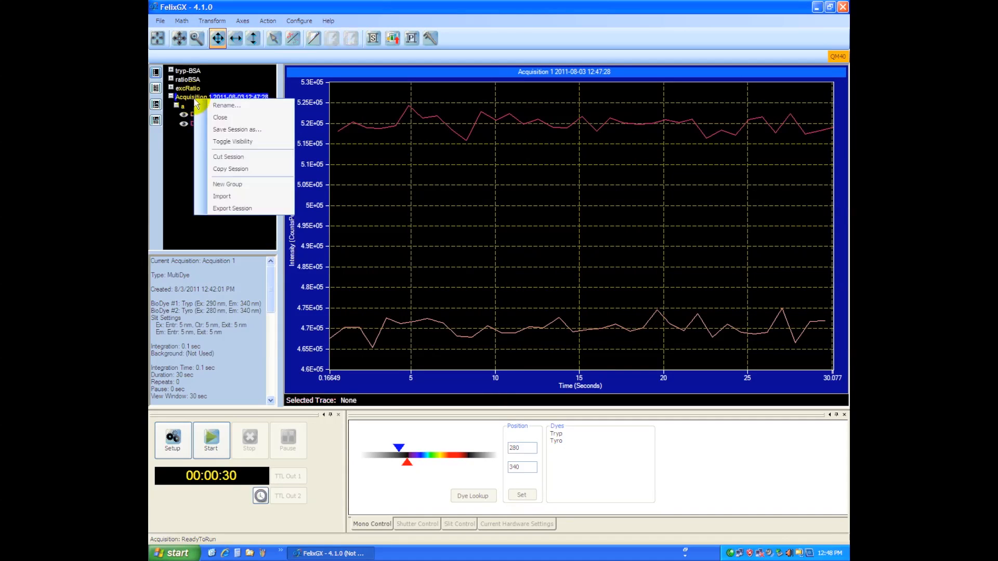
{"action": "left_click", "coordinate": [225, 106]}
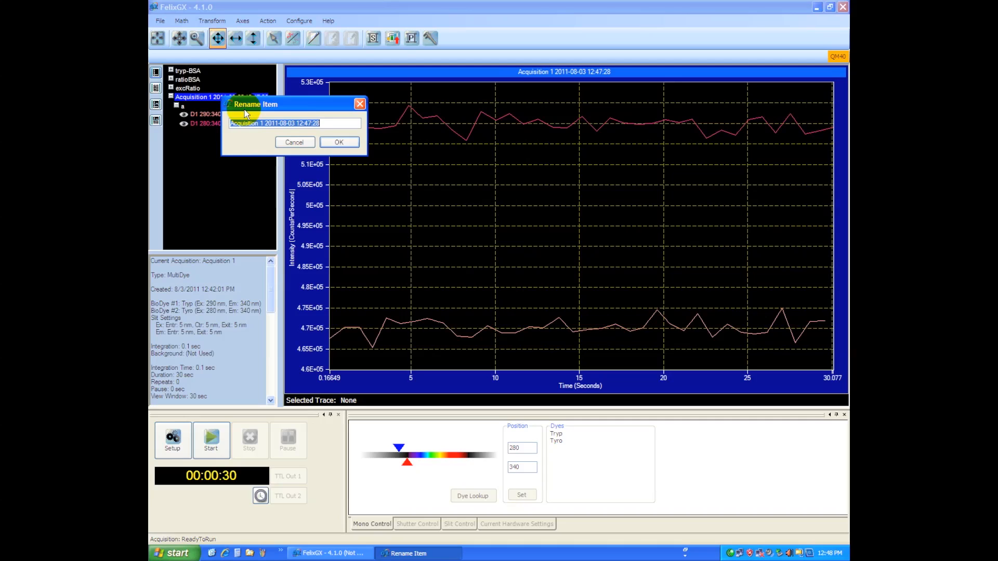
{"action": "type", "text": "Multidy"}
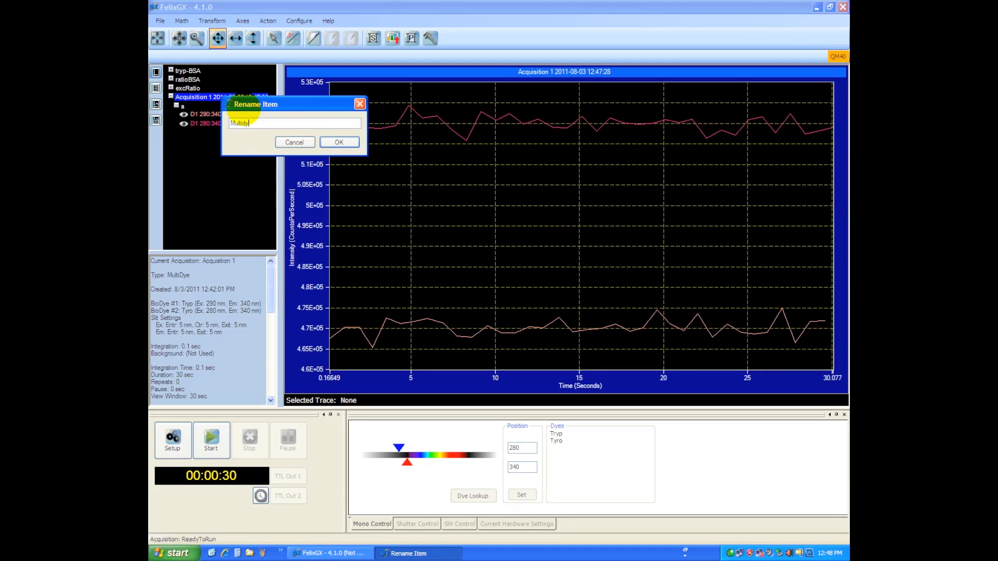
{"action": "left_click", "coordinate": [339, 142]}
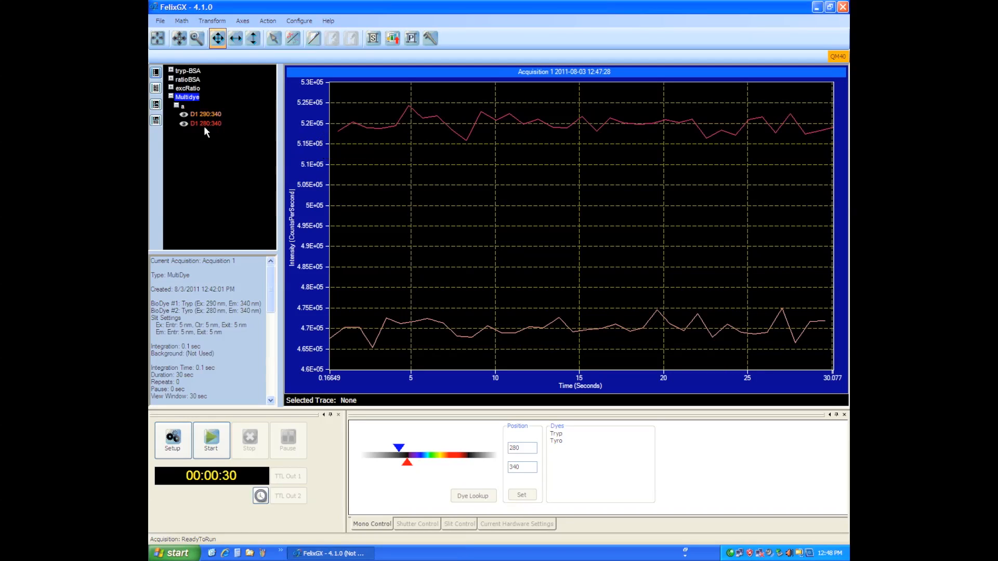
- Save the session to a file named multidye
{"action": "right_click", "coordinate": [187, 97]}
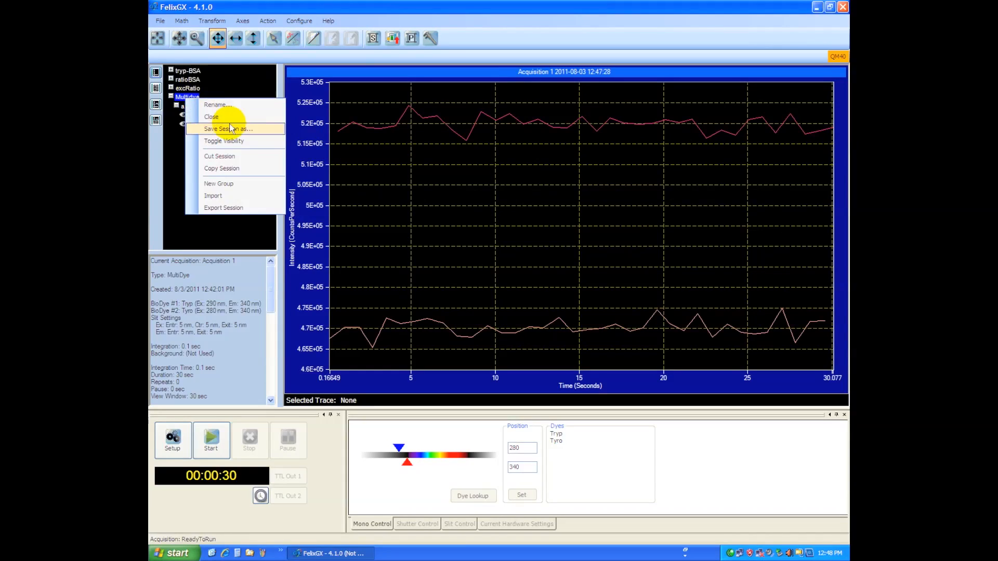
{"action": "left_click", "coordinate": [226, 129]}
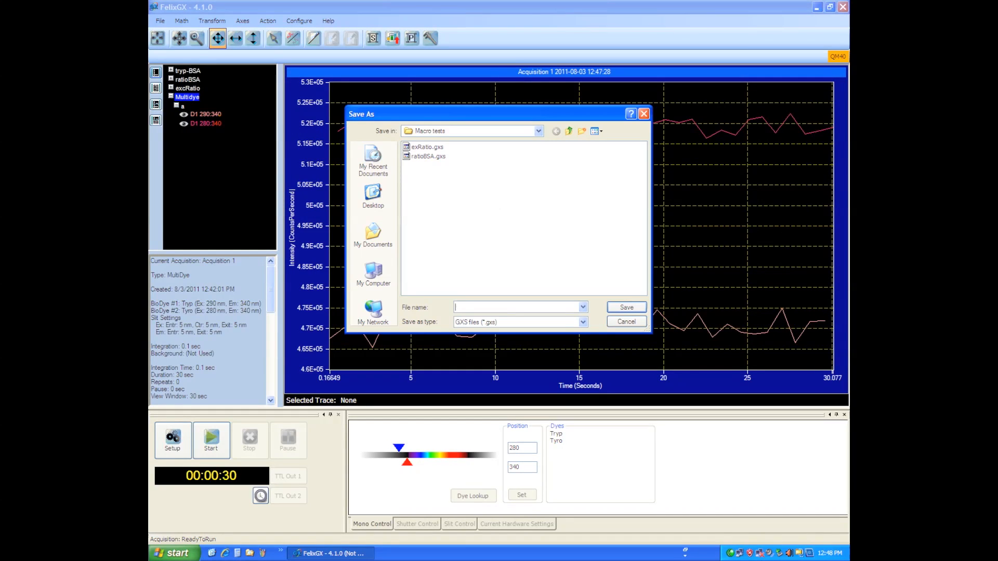
{"action": "type", "text": "multidye"}
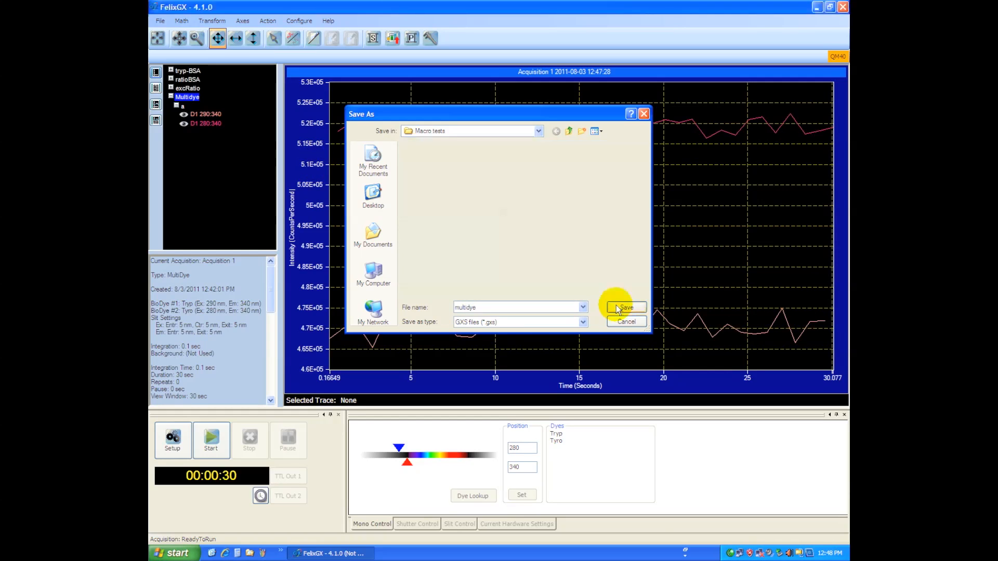
{"action": "left_click", "coordinate": [625, 307]}
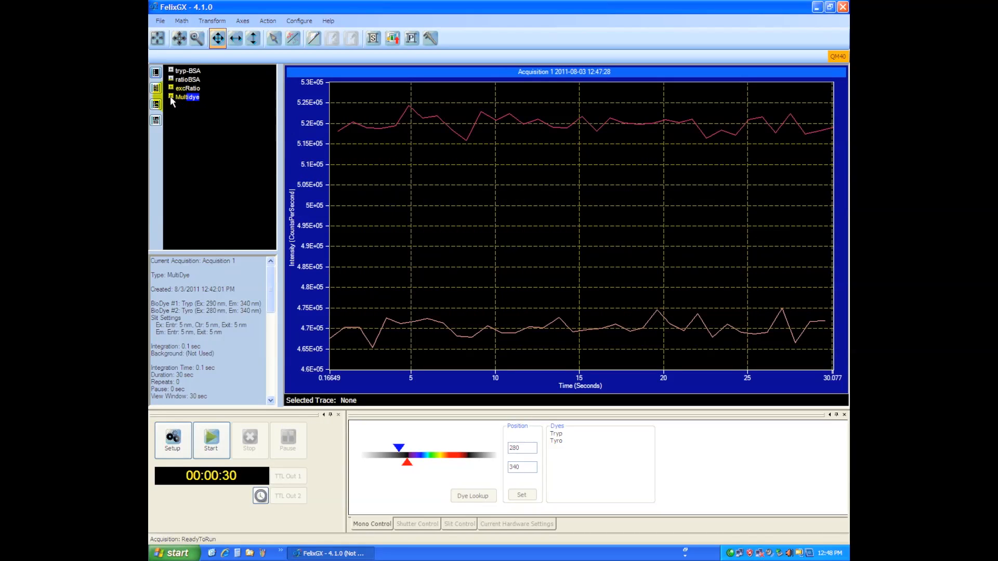
{"action": "left_click", "coordinate": [168, 97]}
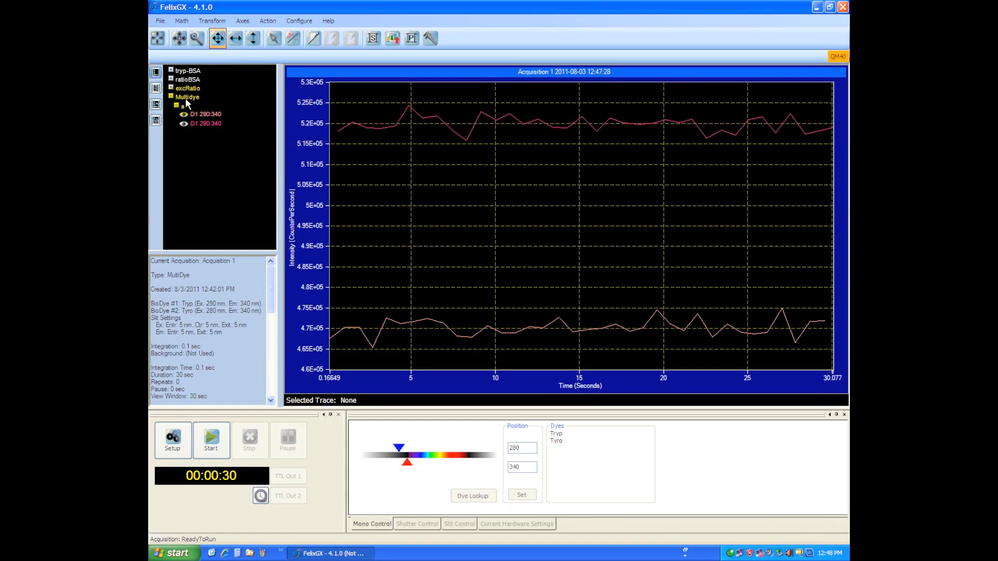
{"action": "left_click", "coordinate": [187, 97]}
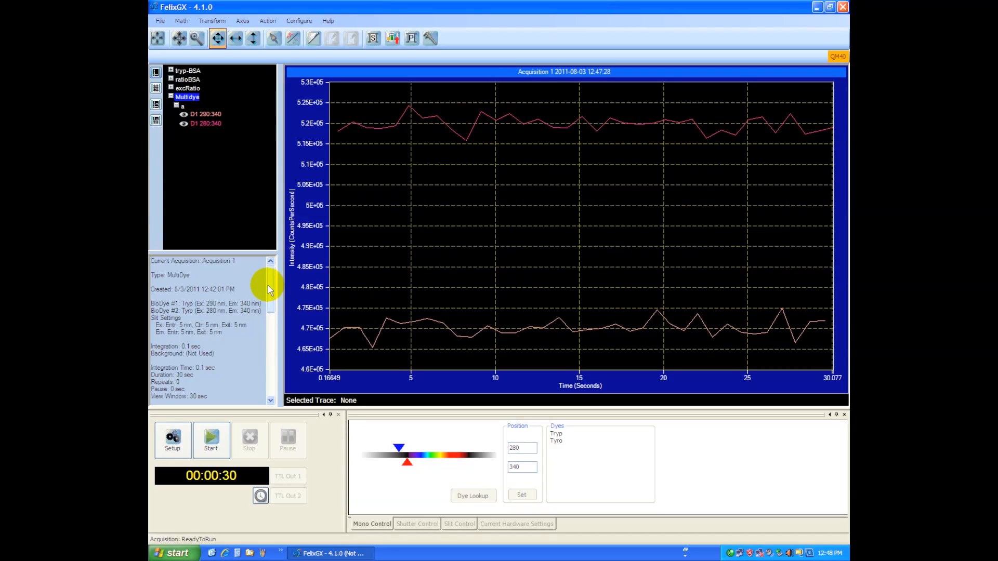
{"action": "mouse_move", "coordinate": [270, 278]}
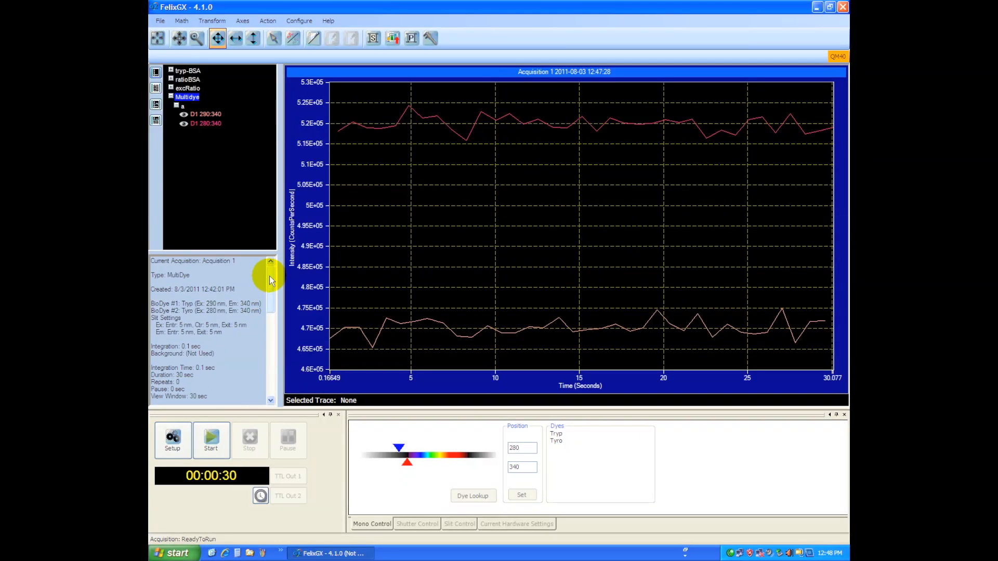